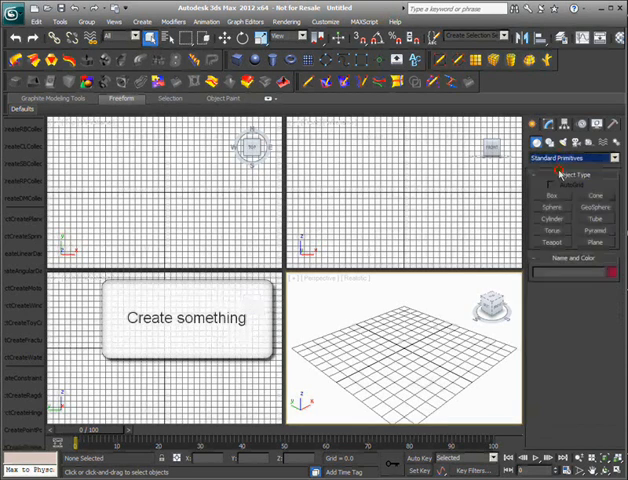
# Create a box and activate the nPower licence with ID and password to register Power ScanToNURBS
pyautogui.click(550, 196)
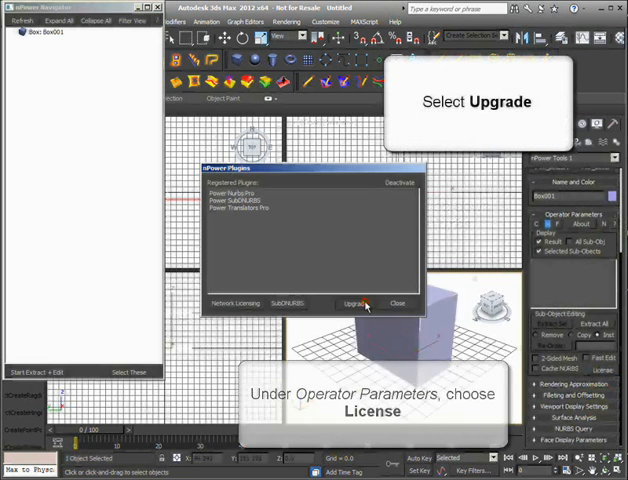
pyautogui.click(353, 303)
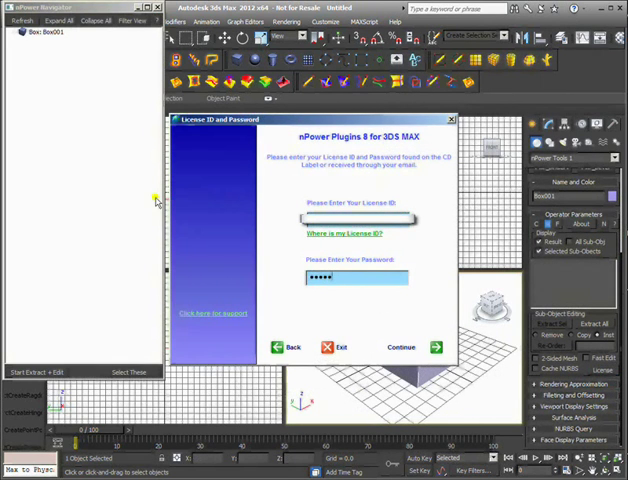
pyautogui.moveTo(428, 337)
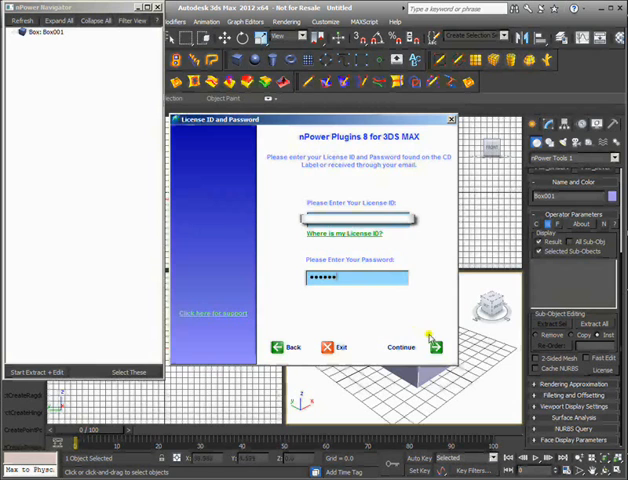
pyautogui.click(400, 347)
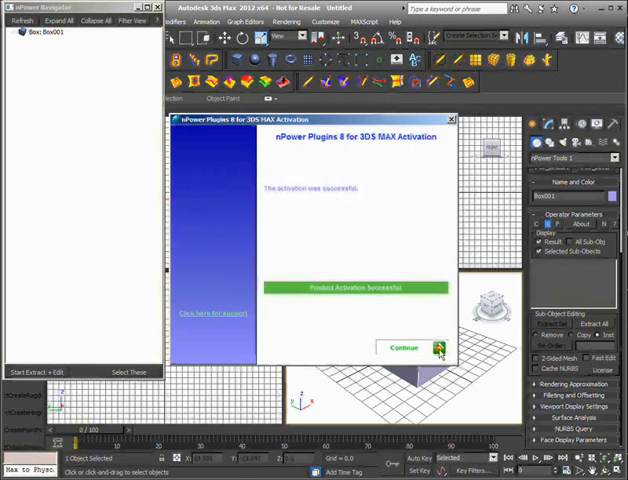
pyautogui.click(405, 347)
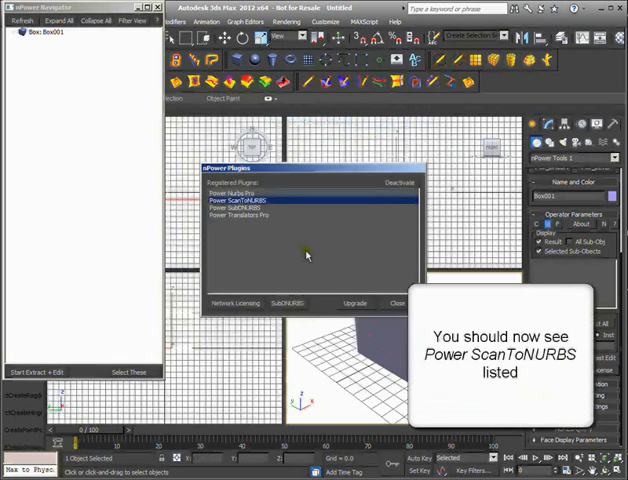
# Close the plugins list and run Pwr_ScanToNURBS on the bunny mesh from bunnytouse.max
pyautogui.click(408, 303)
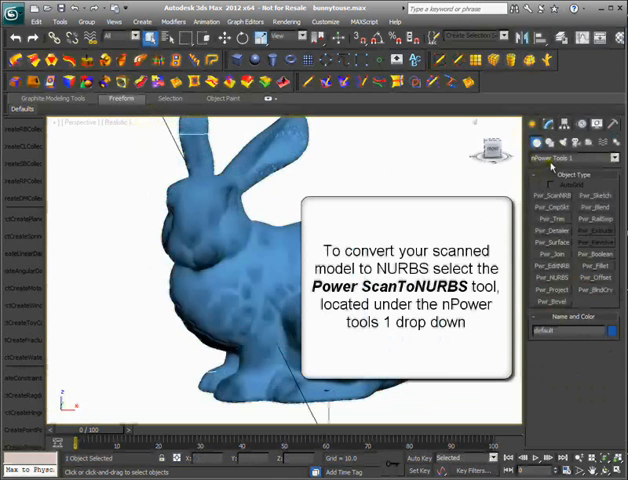
pyautogui.click(549, 208)
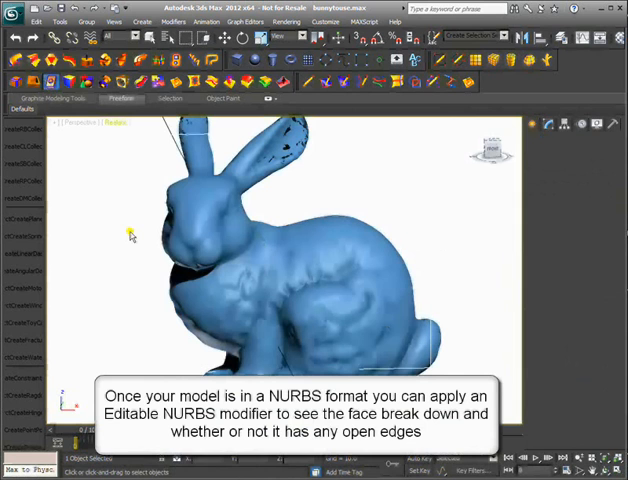
# Apply Pwr_EditNRB to the bunny, confirming one volume and no open edges
pyautogui.click(573, 159)
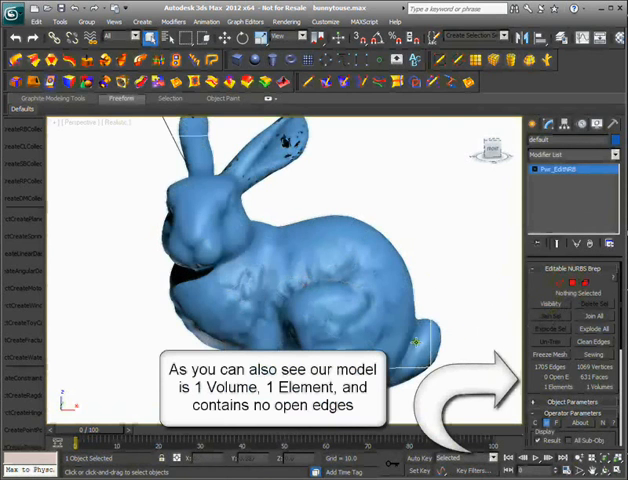
pyautogui.click(13, 8)
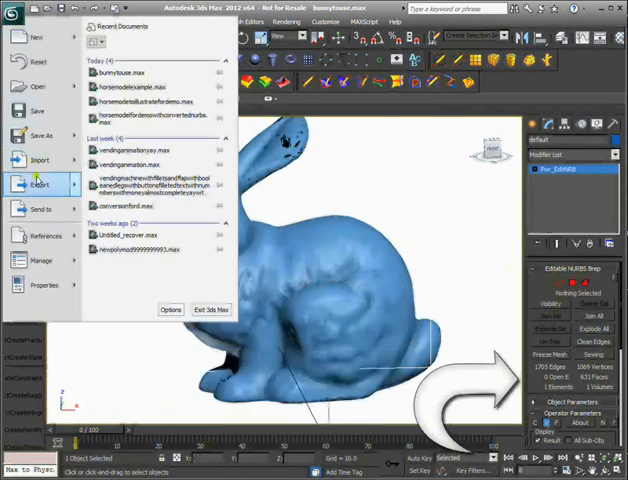
# Export the NURBS bunny as bunnynurbs in nPower Step (*.STEP) format
pyautogui.click(40, 183)
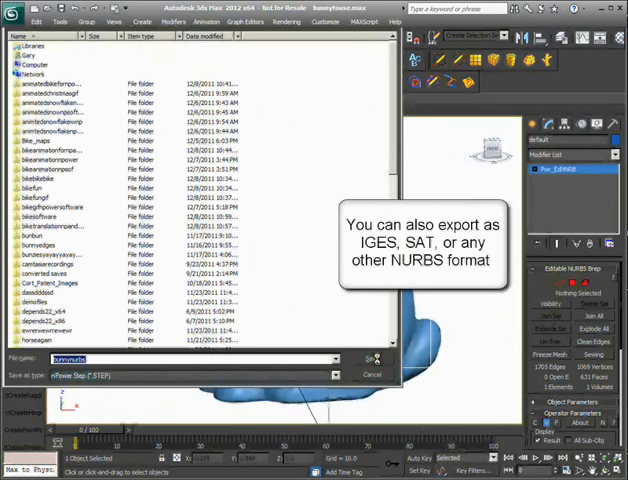
pyautogui.click(373, 374)
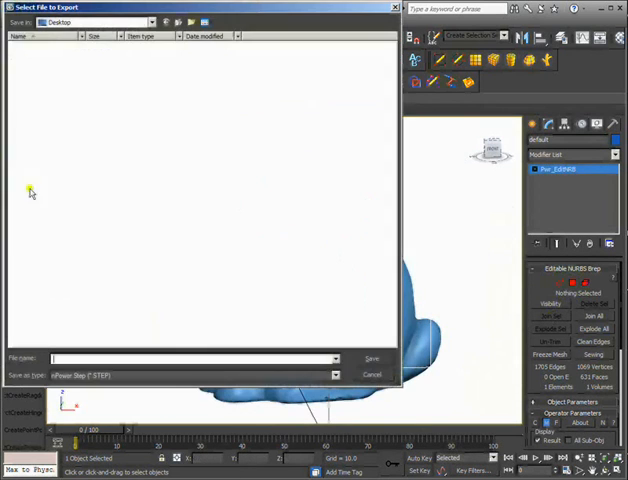
pyautogui.click(335, 374)
pyautogui.write('bunnynurbsstl')
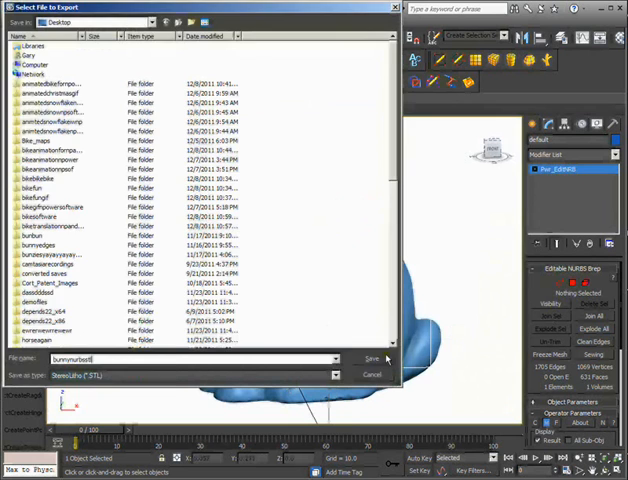
pyautogui.click(371, 358)
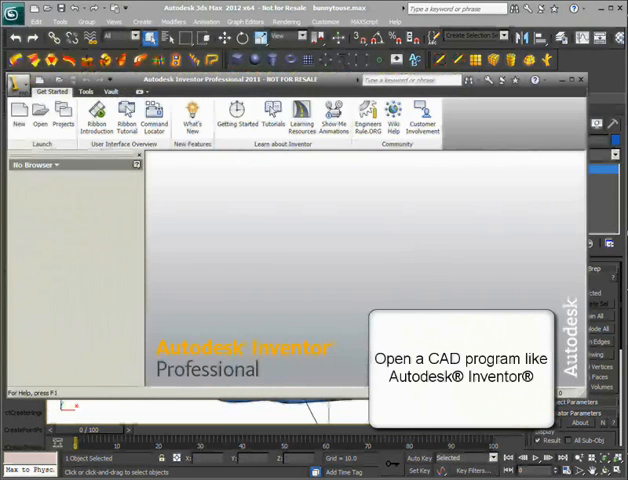
# Import bunnynurbs.STEP from the Desktop into a new Inventor part
pyautogui.click(20, 94)
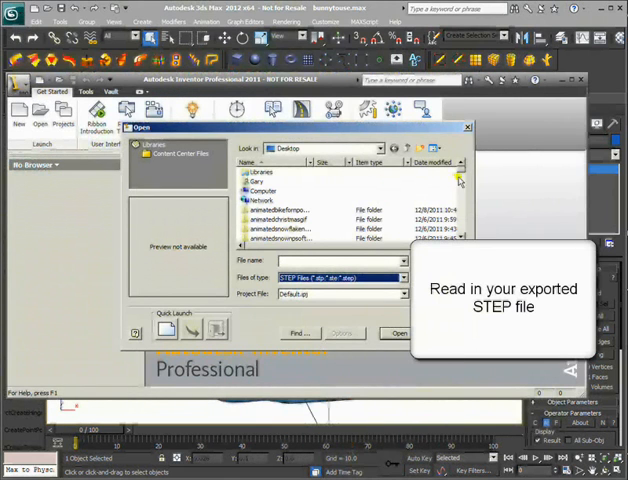
pyautogui.scroll(-3)
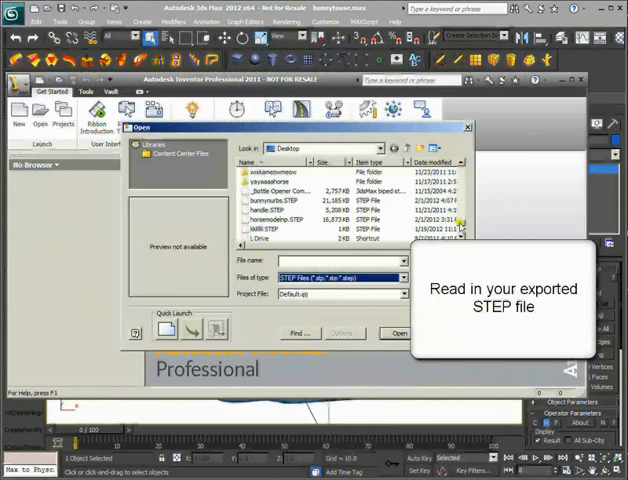
pyautogui.click(268, 191)
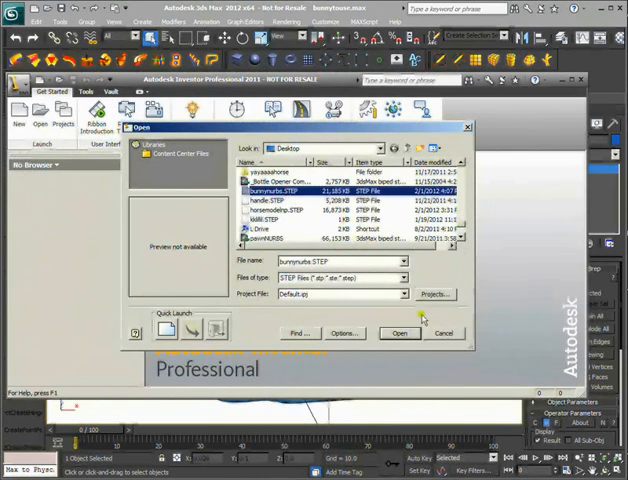
pyautogui.click(280, 194)
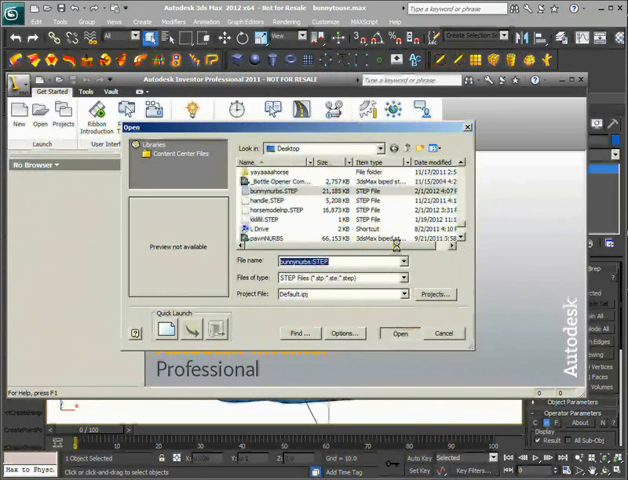
pyautogui.click(400, 333)
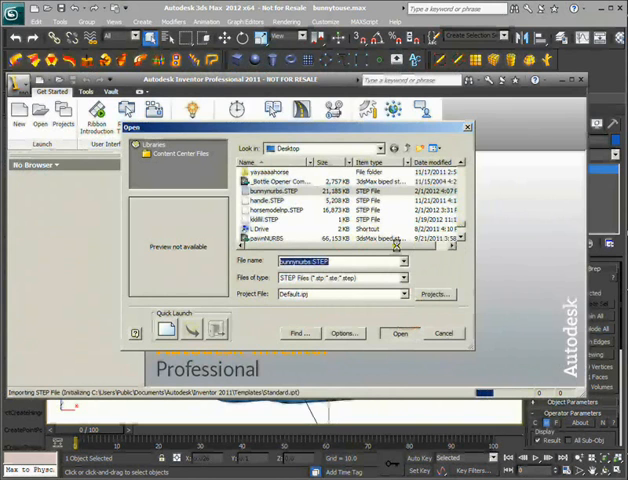
pyautogui.click(399, 333)
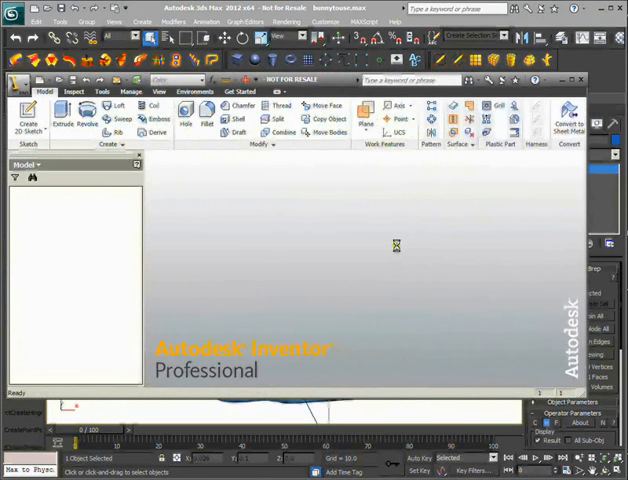
pyautogui.moveTo(398, 249)
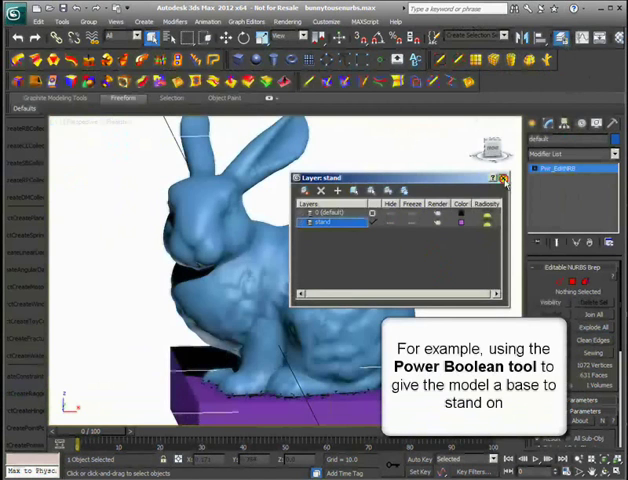
# Close the Layer Manager, leaving the bunny on its filleted box base
pyautogui.click(504, 180)
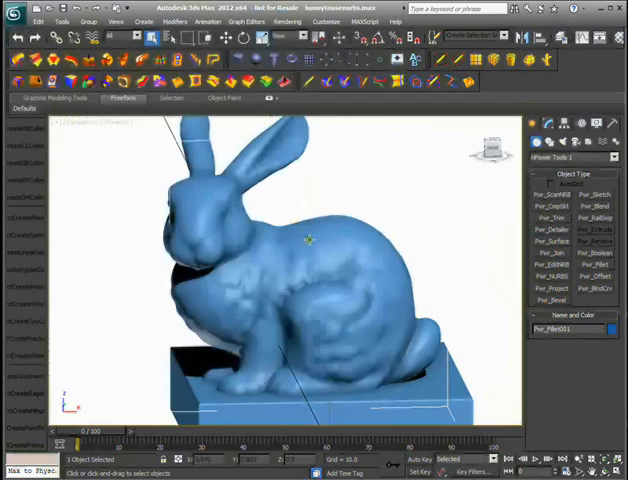
# Bring up the Export window from the application menu for the filleted bunny
pyautogui.click(10, 8)
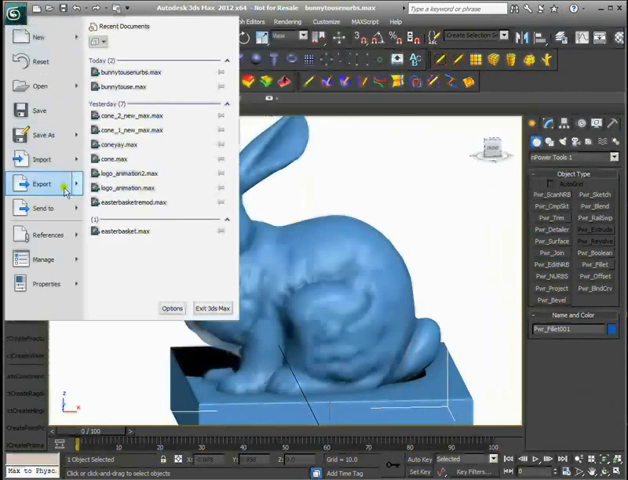
pyautogui.click(42, 184)
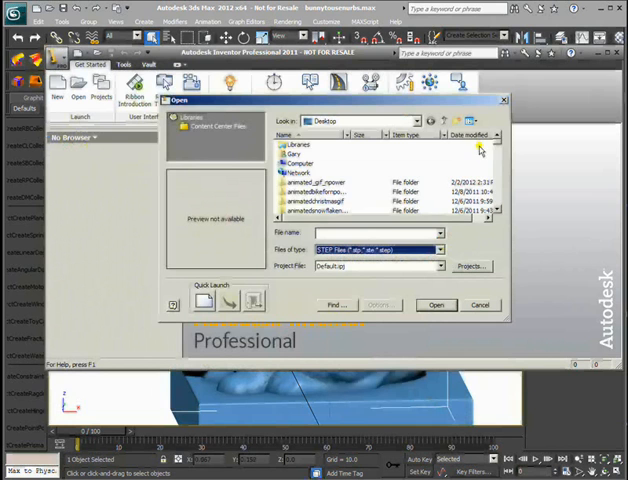
# Find and open bunnynurbsandfillets.STEP from the Desktop listing
pyautogui.scroll(-3)
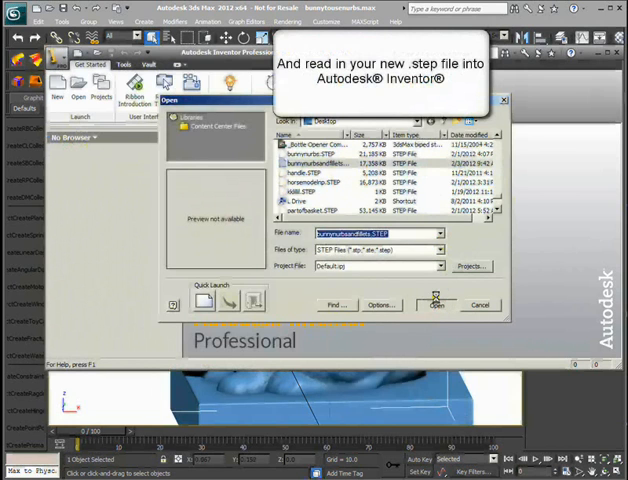
pyautogui.click(436, 305)
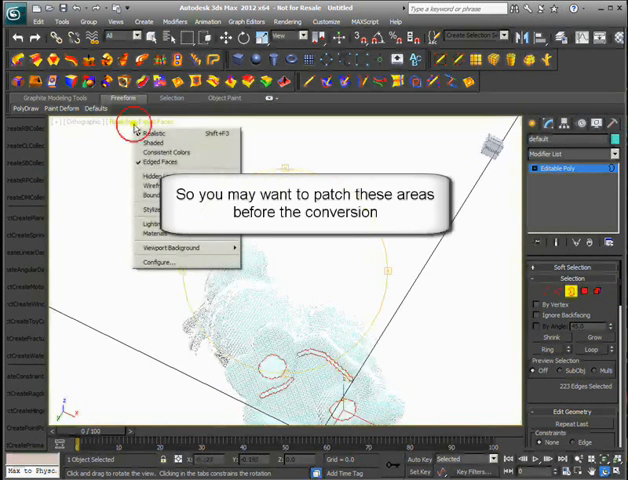
# Change the holed bunny's viewport shading and convert it to NURBS
pyautogui.click(150, 143)
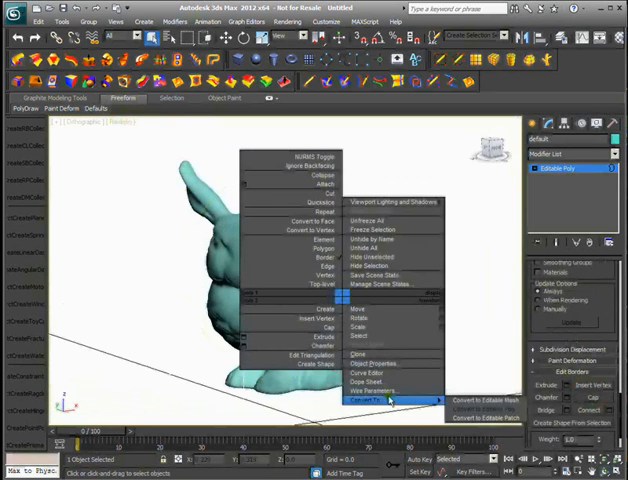
pyautogui.click(480, 398)
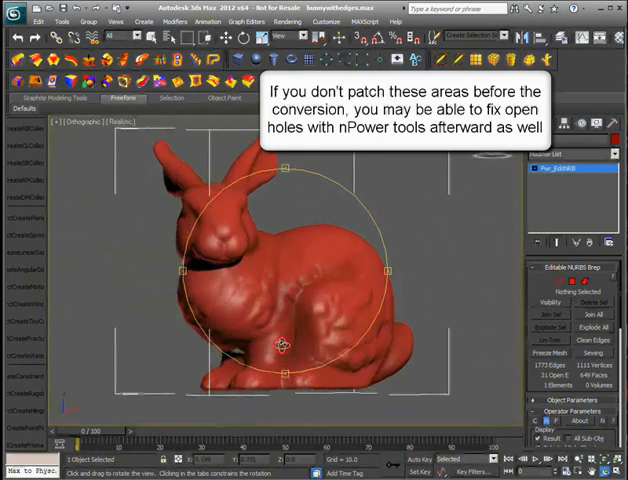
pyautogui.moveTo(285, 345); pyautogui.dragTo(285, 310)
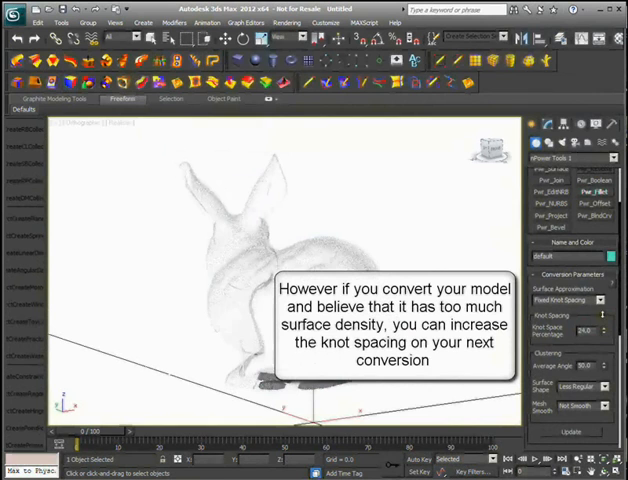
# Change the Knot Space Percentage from 24 for a less dense conversion
pyautogui.click(592, 333)
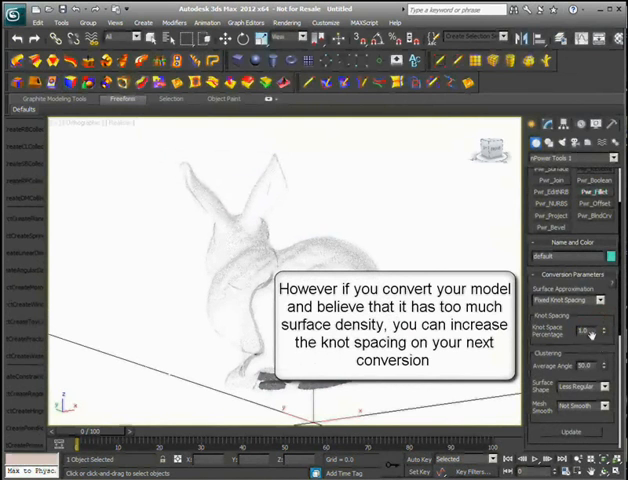